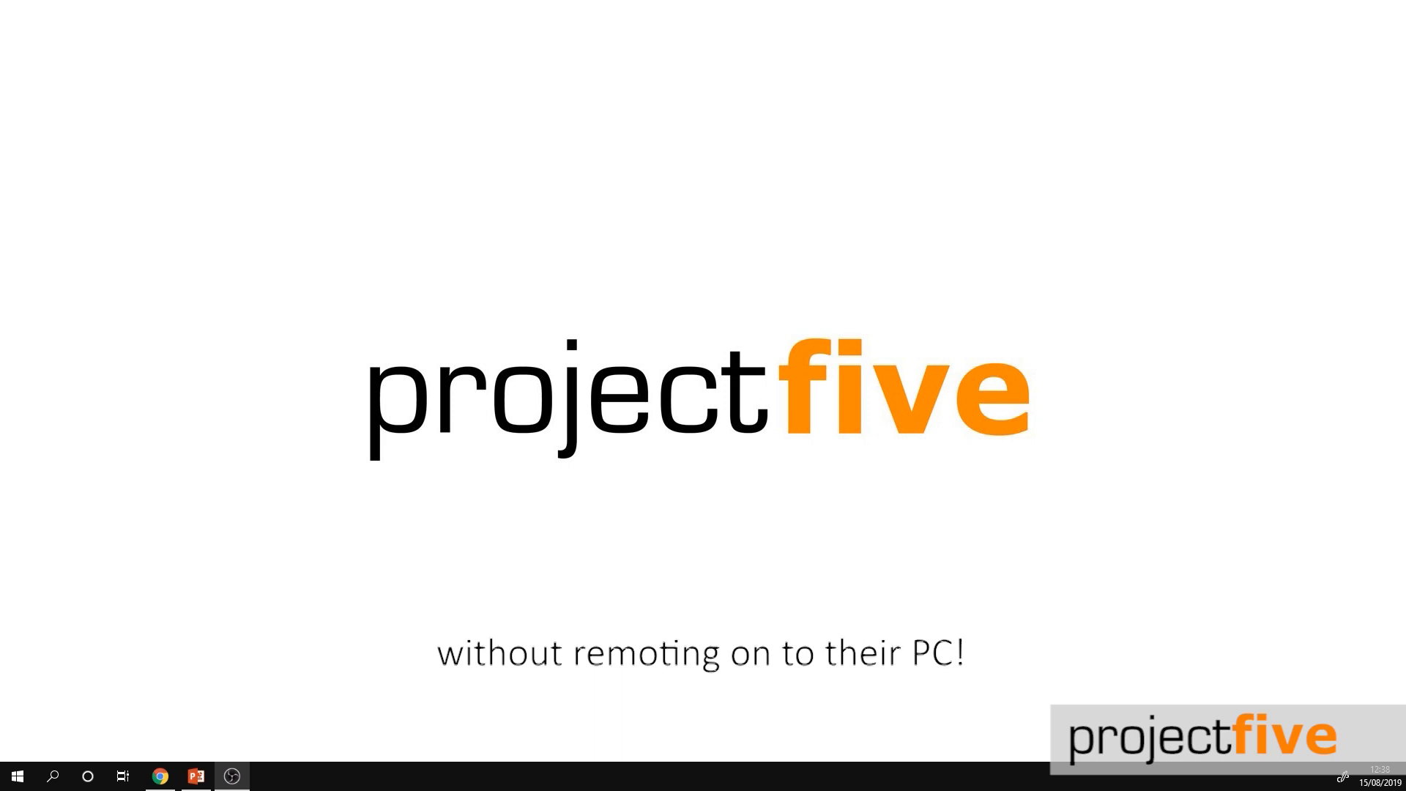
- Switch to PowerPoint and show the Insert ribbon with its media tools
click(195, 776)
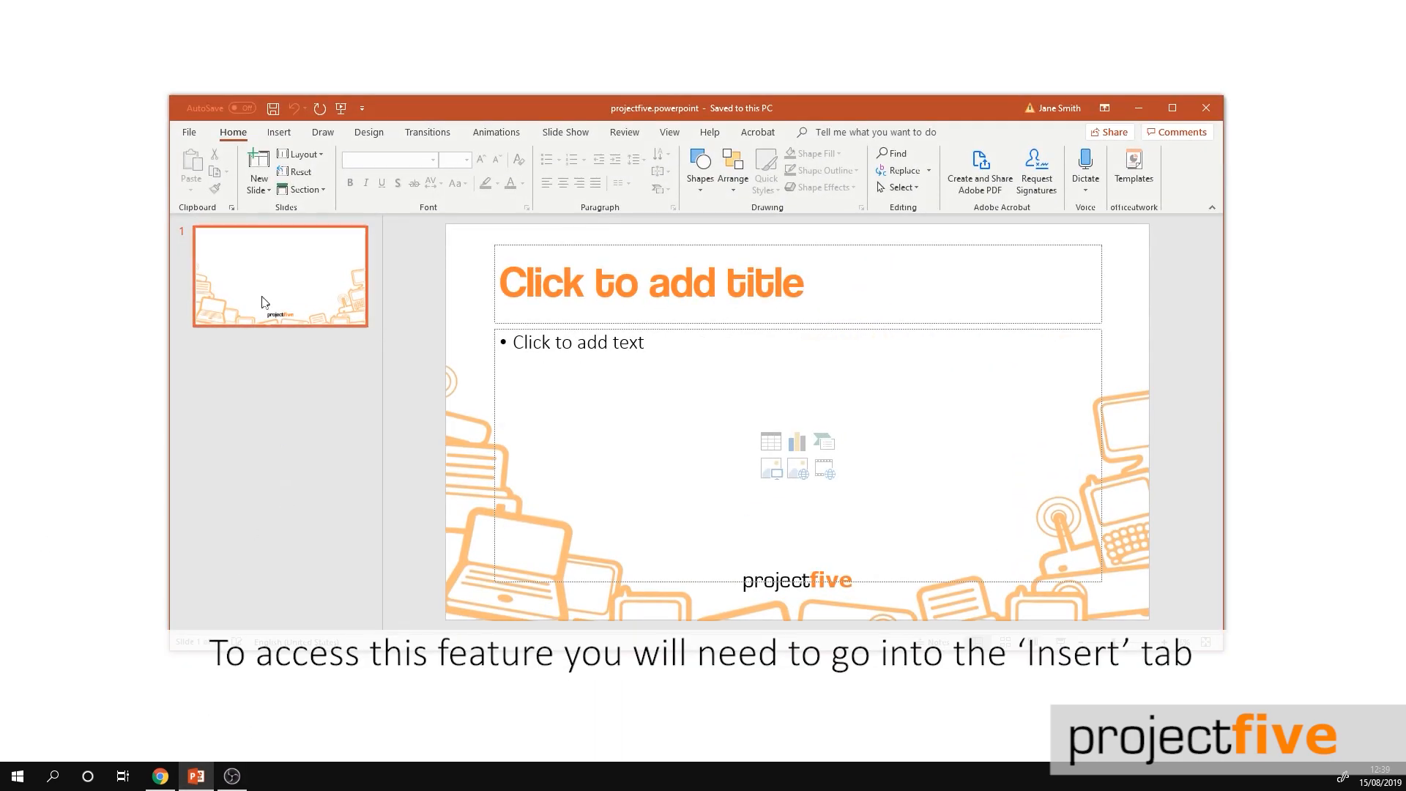
click(278, 132)
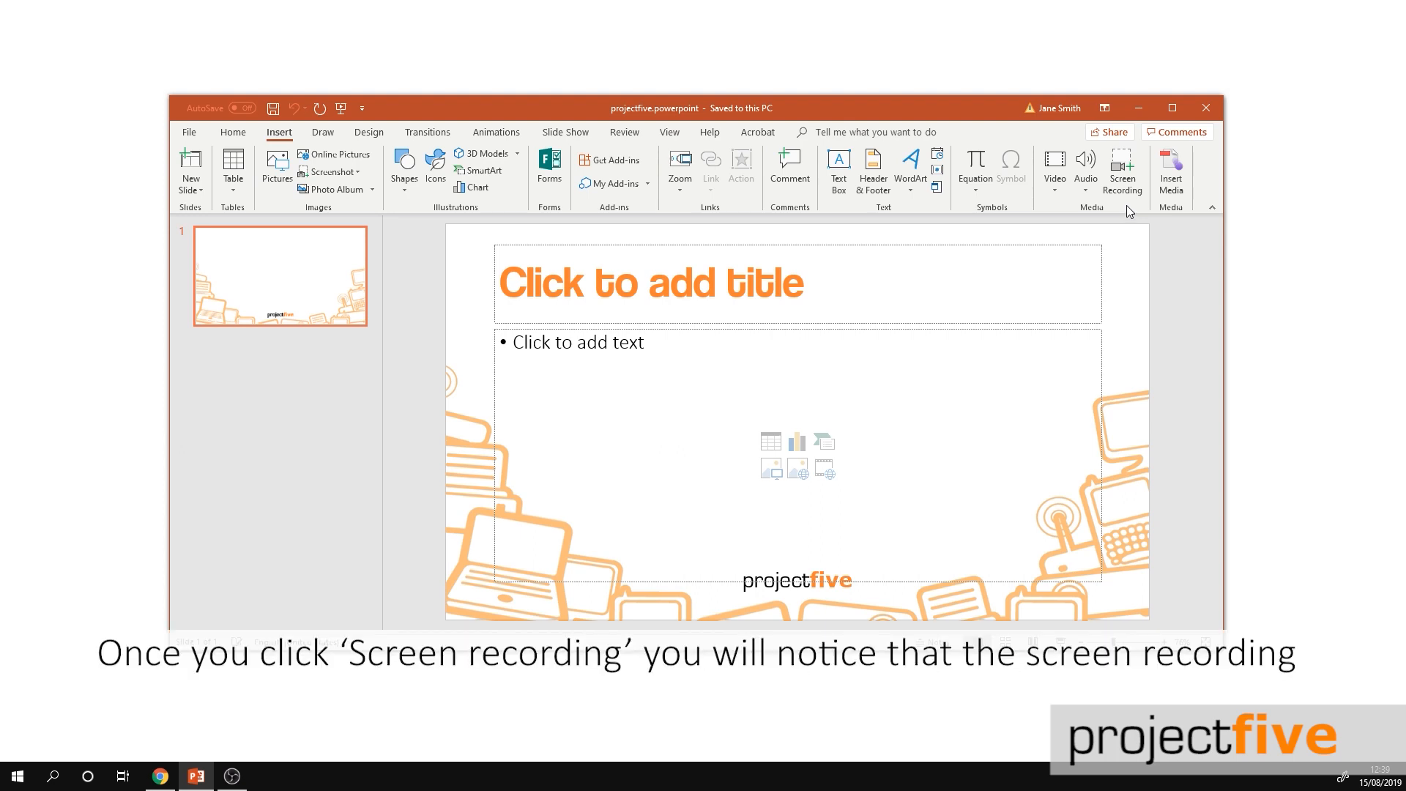
- Start Screen Recording, select the whole screen as the capture area, and bring up the projectfive site in Chrome
click(1121, 170)
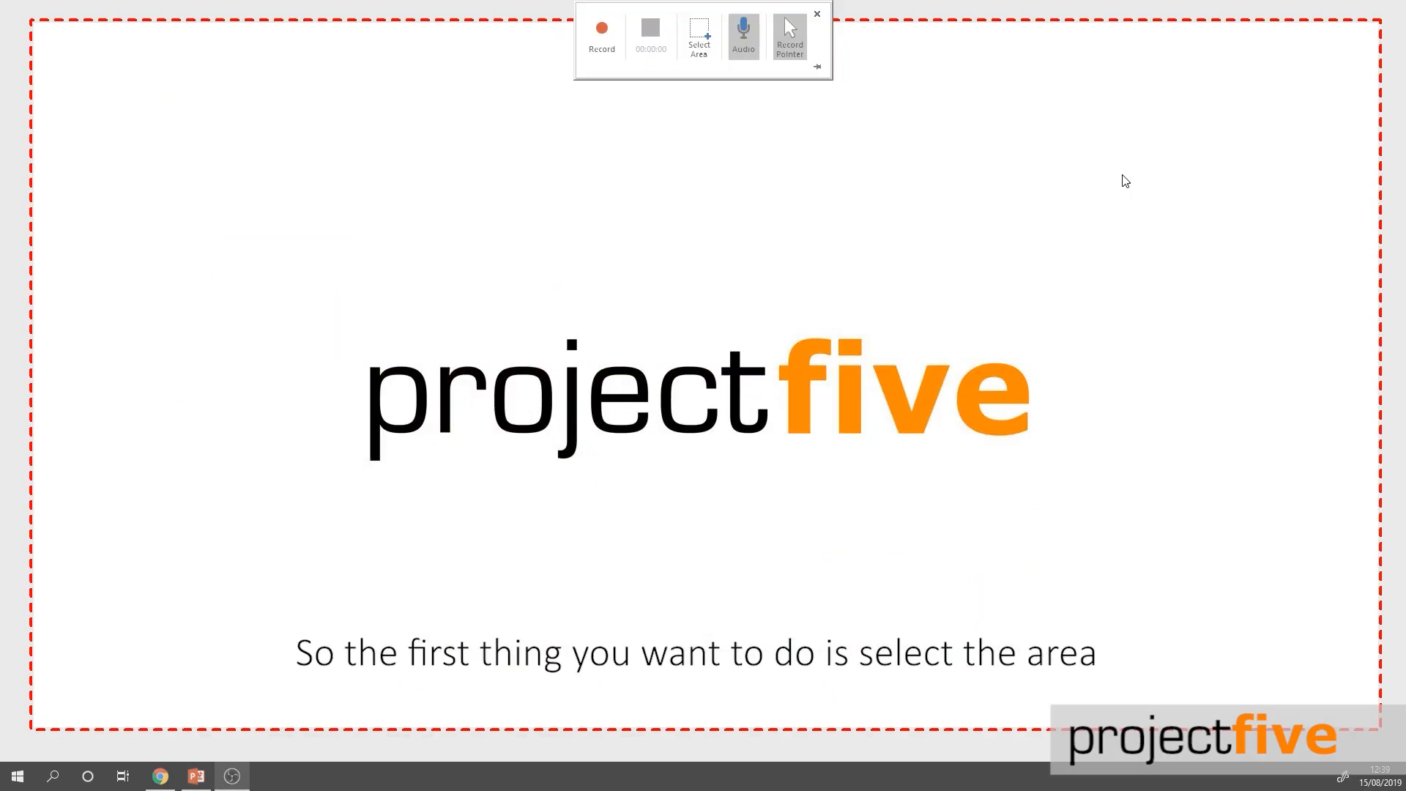
click(699, 38)
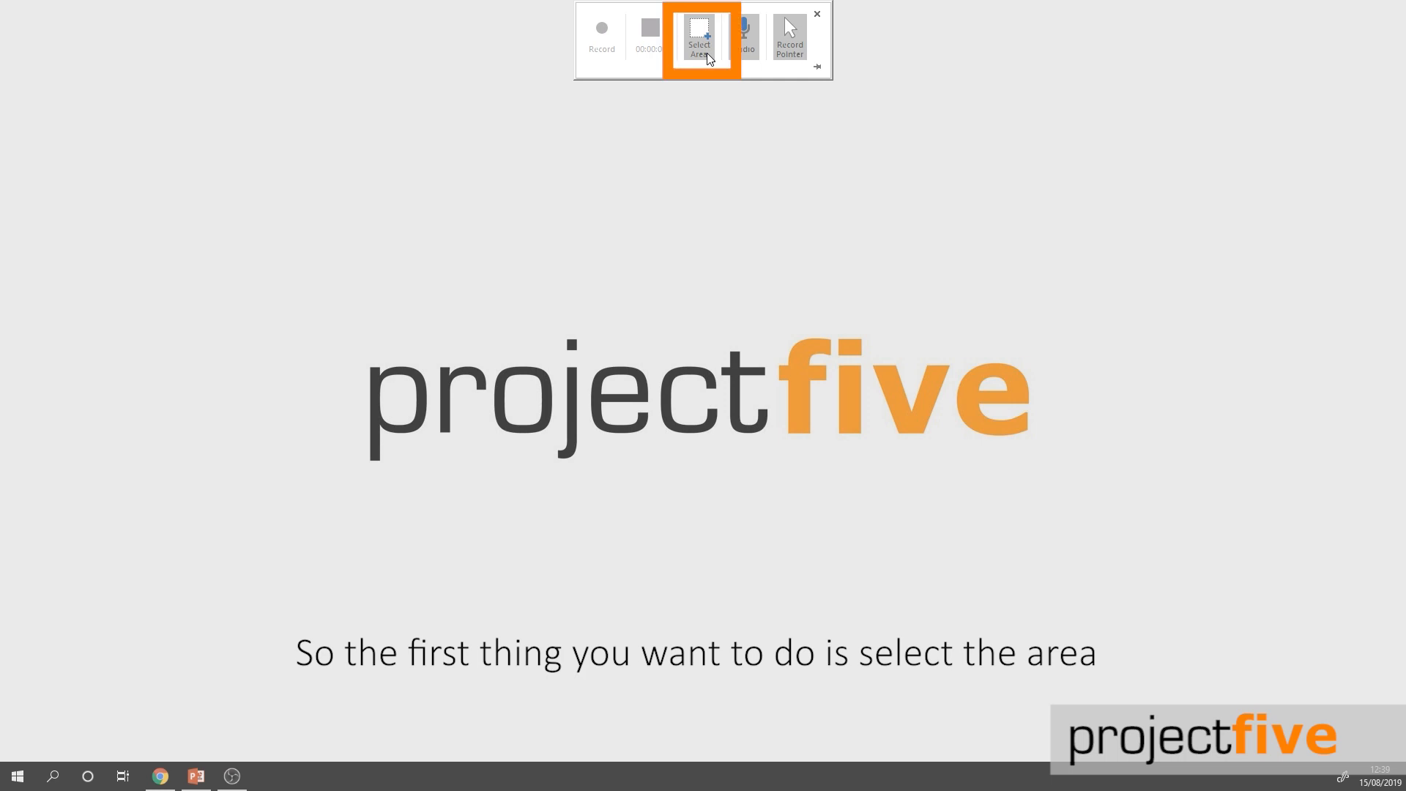
click(699, 41)
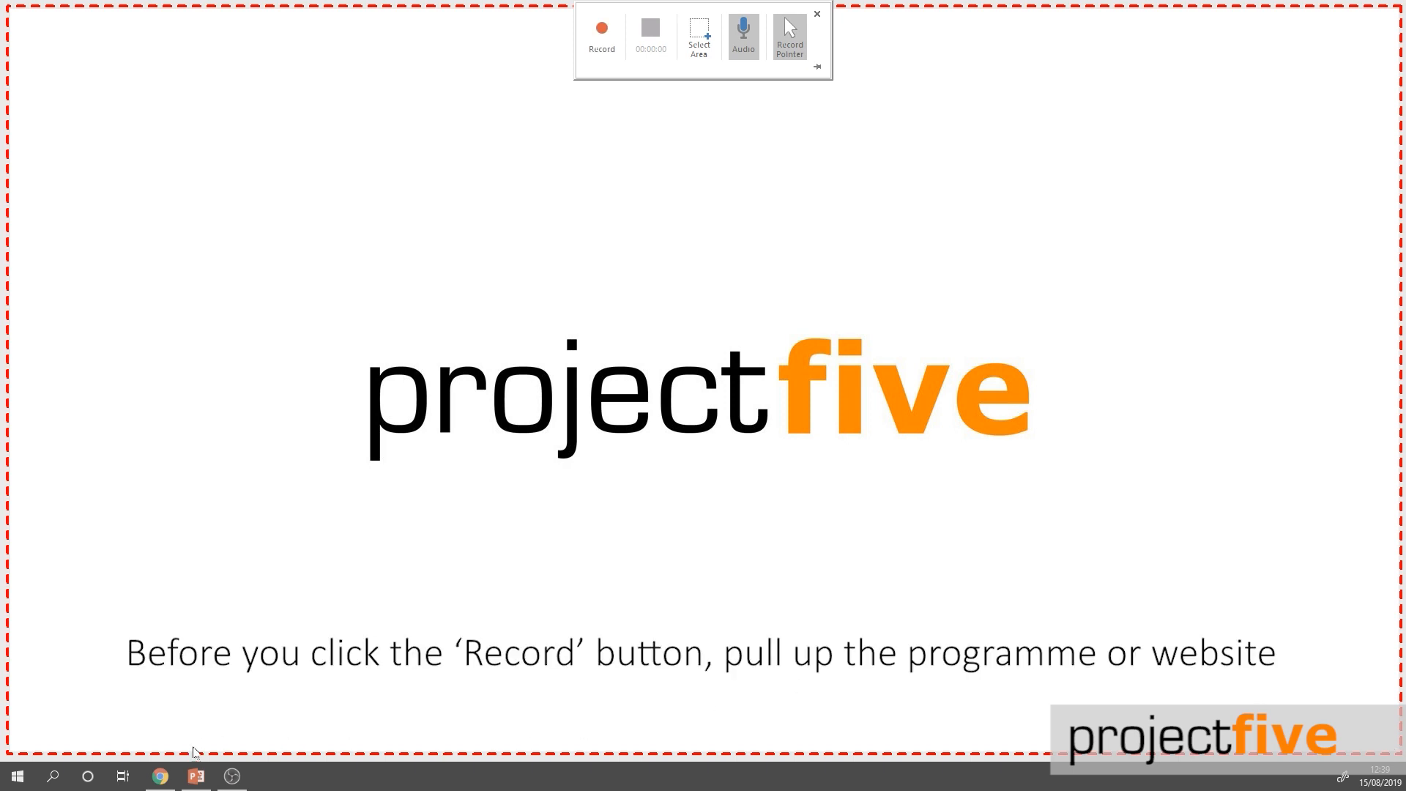
click(161, 776)
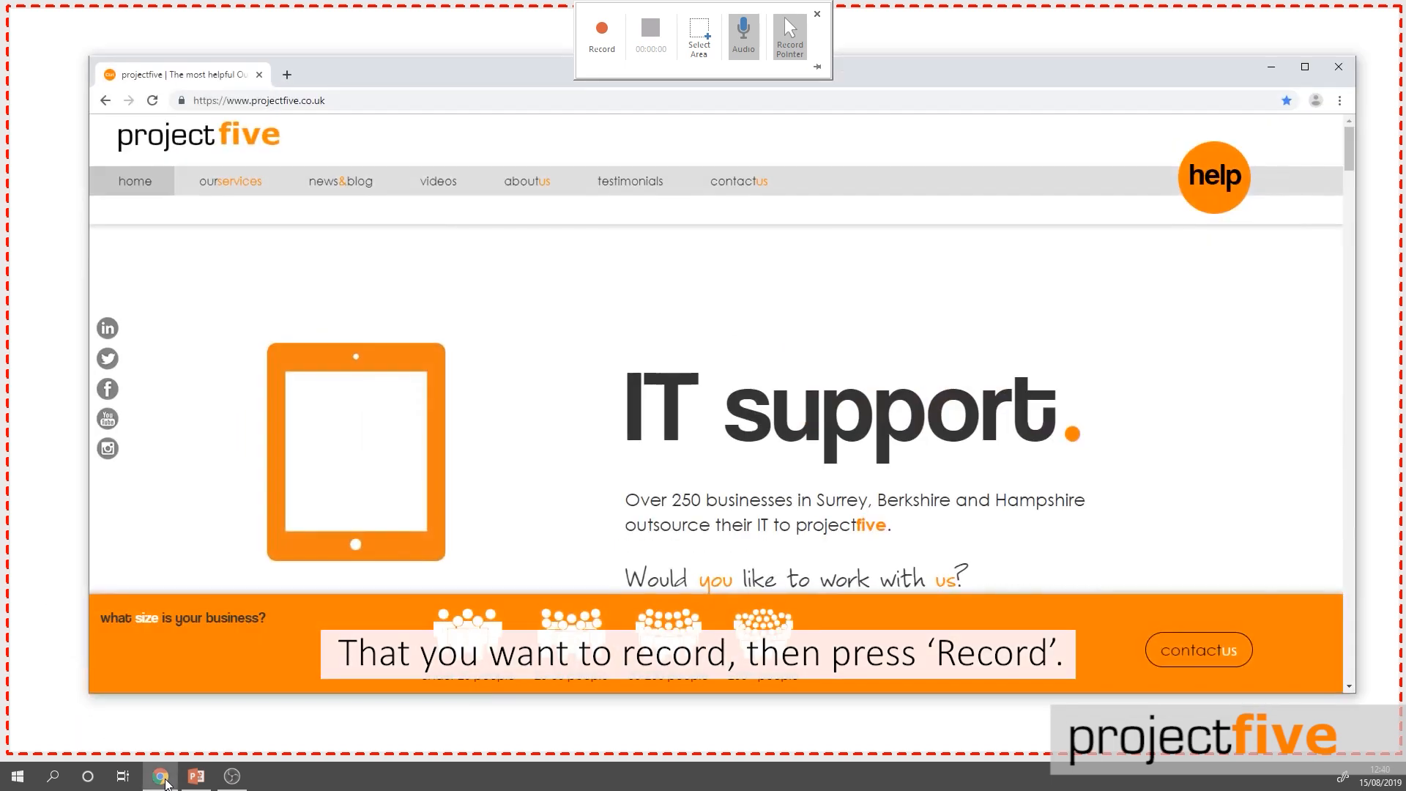
- Record the screen while navigating the projectfive home page to its news & blog page
click(600, 35)
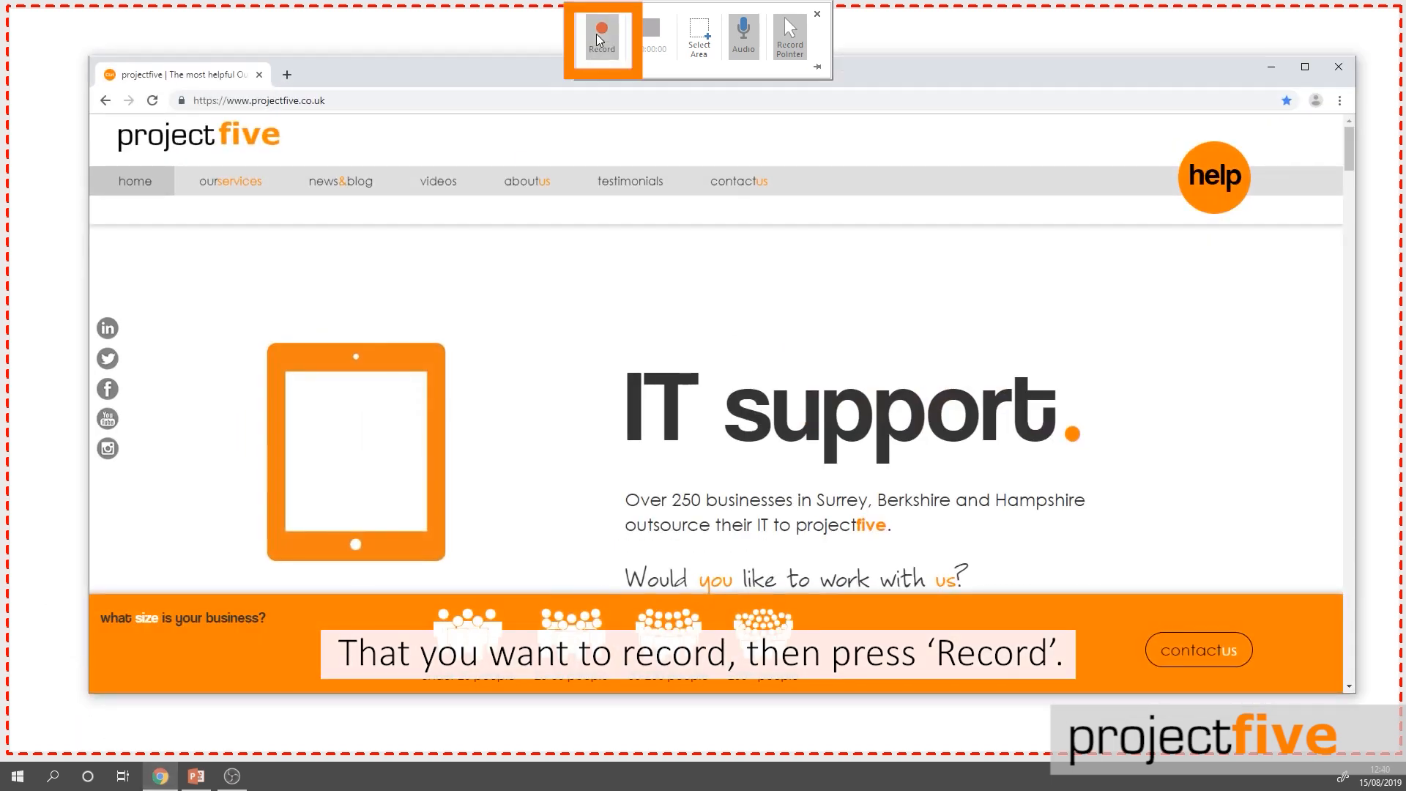
click(600, 35)
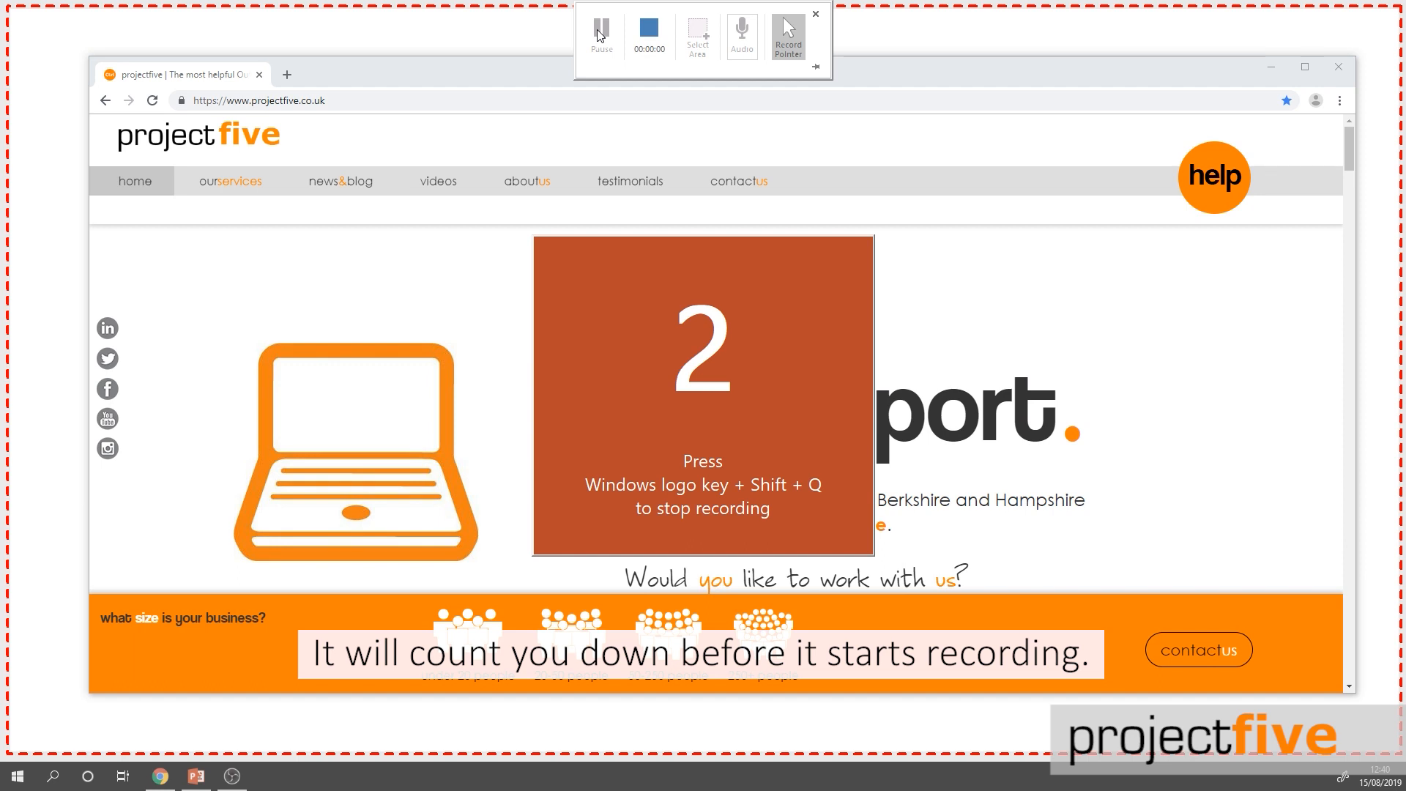
click(599, 30)
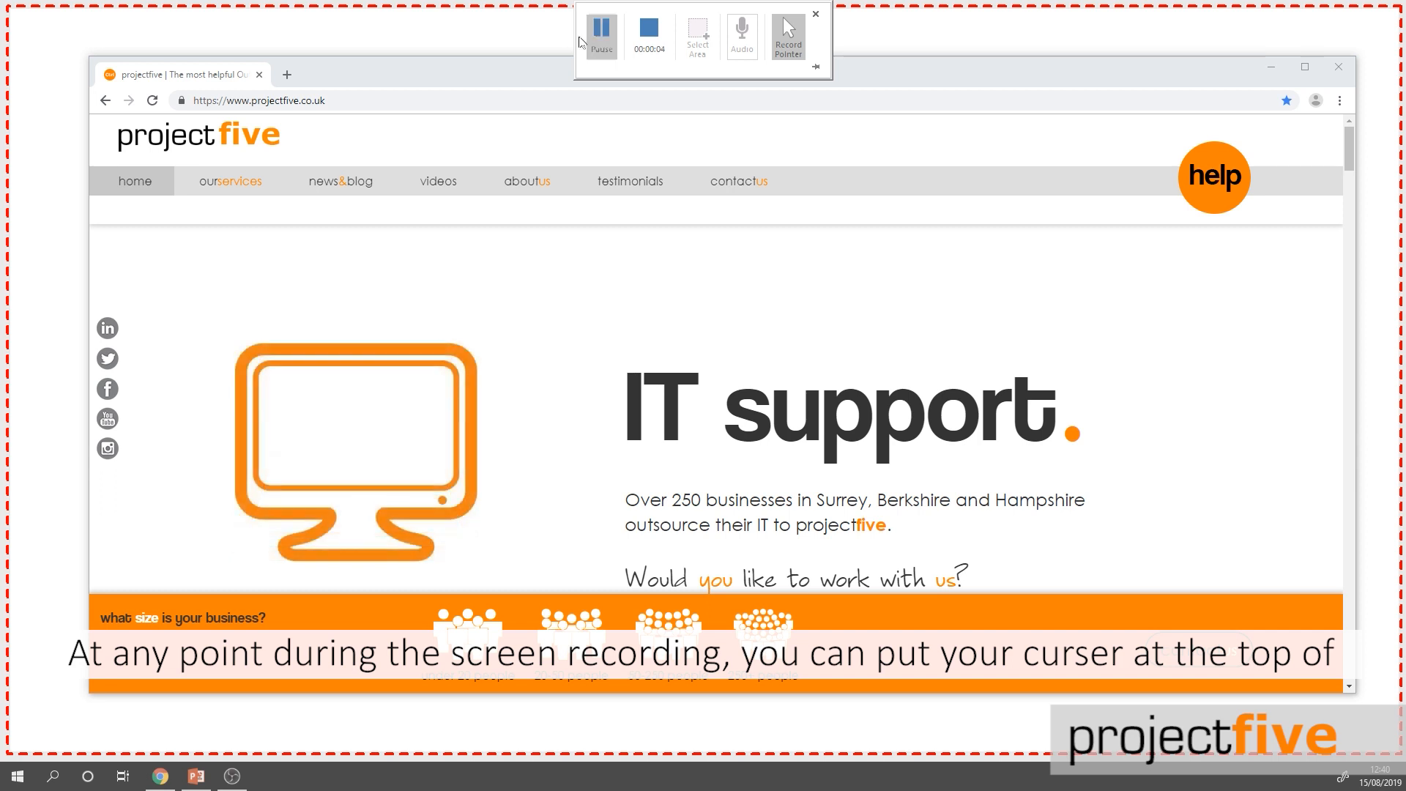
click(340, 180)
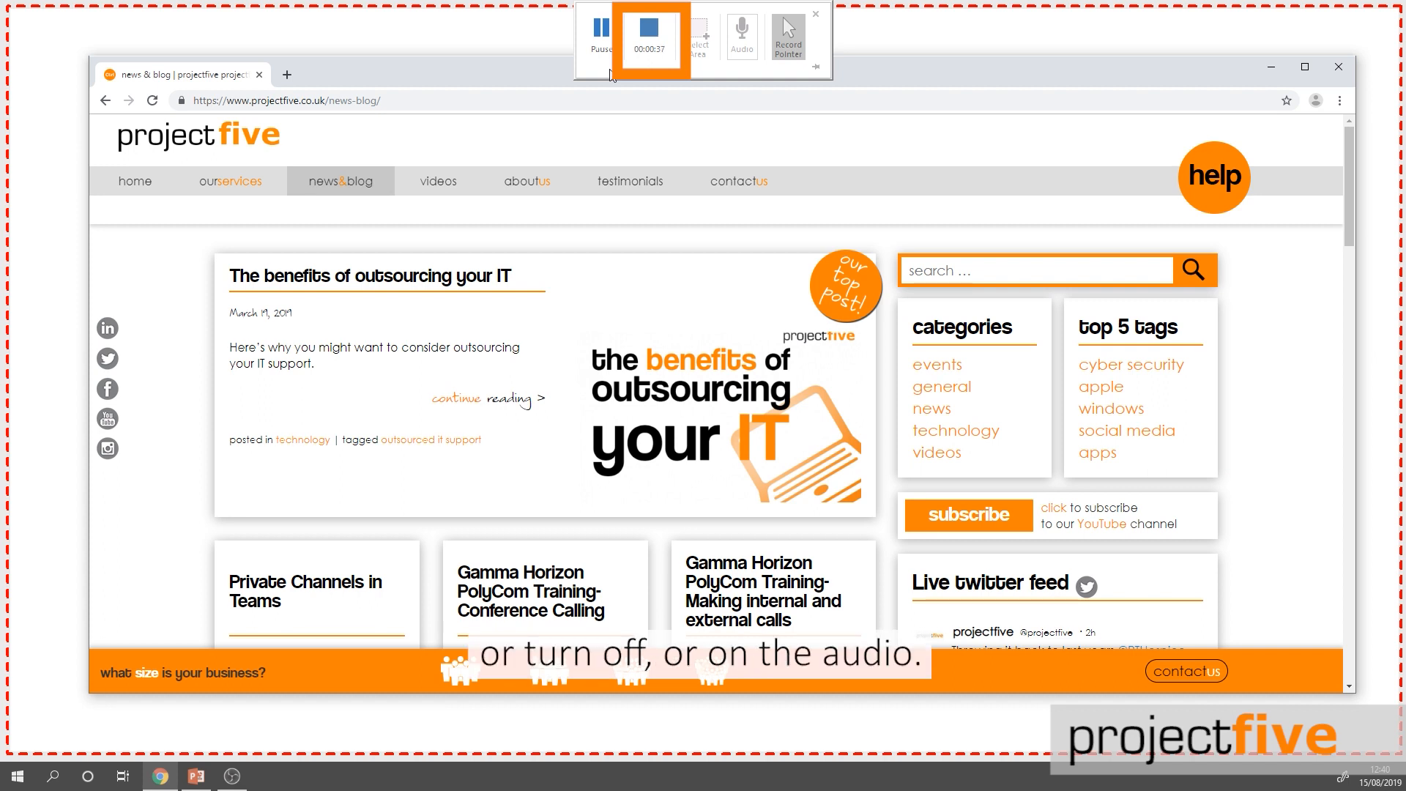
click(741, 35)
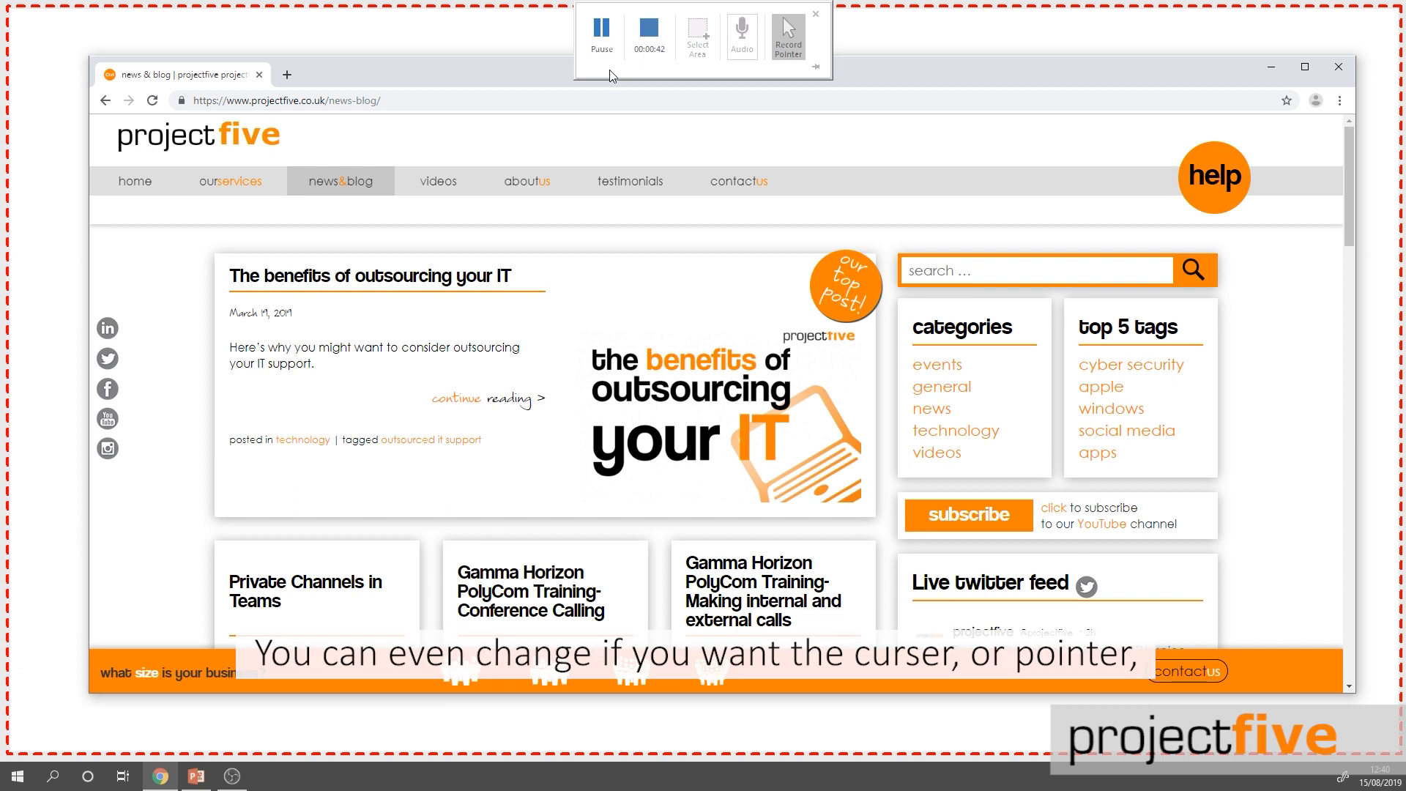
click(788, 35)
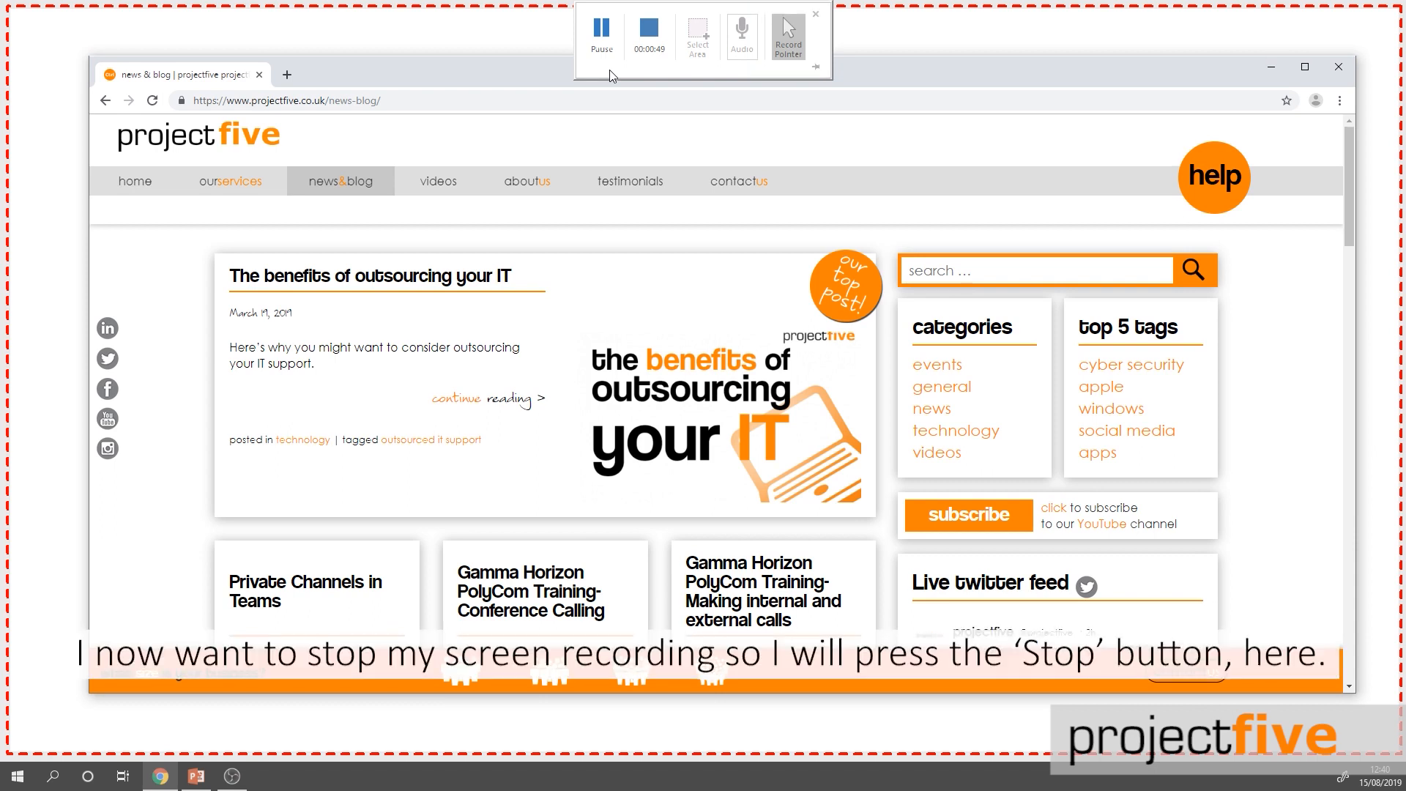
click(649, 35)
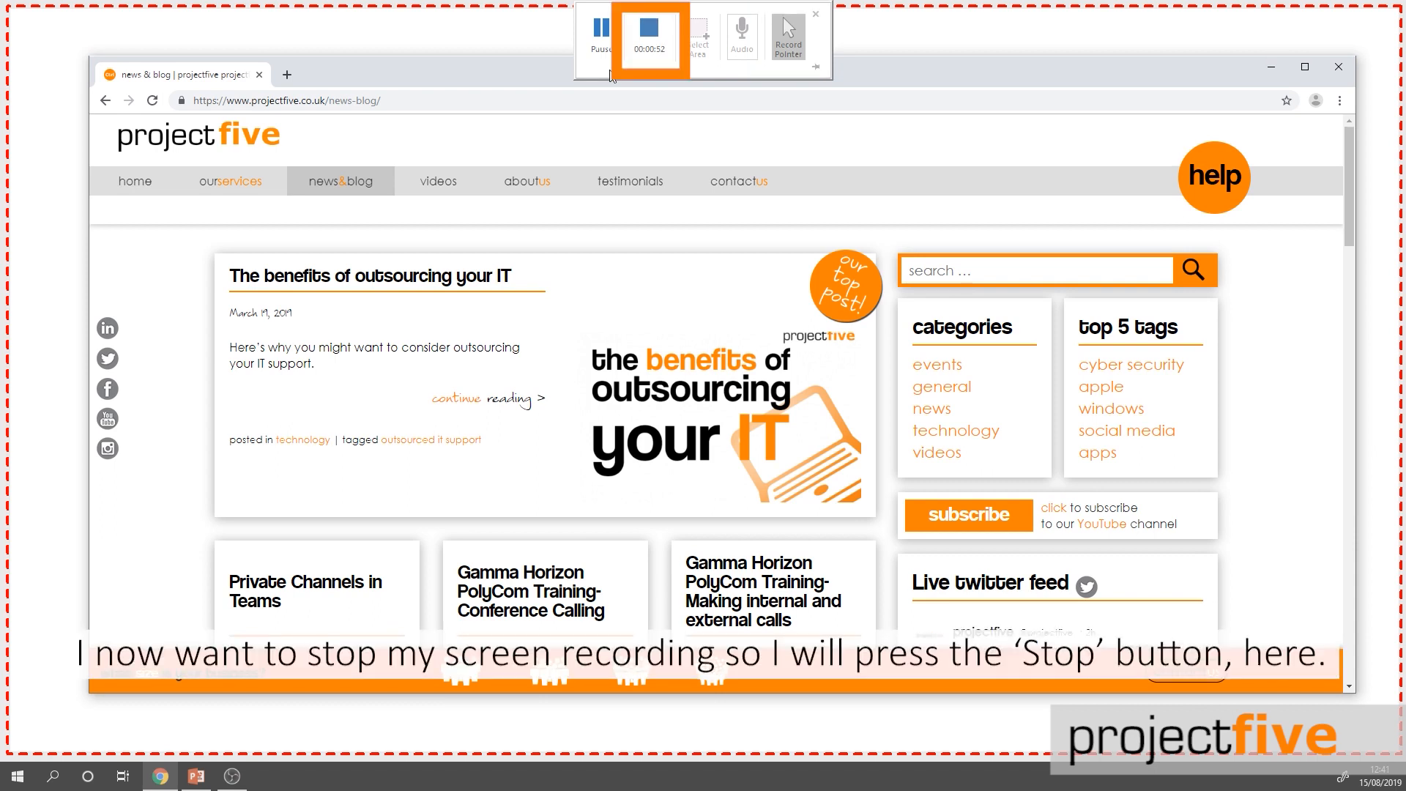
- Stop the recording and select the captured video now placed on the slide
click(648, 38)
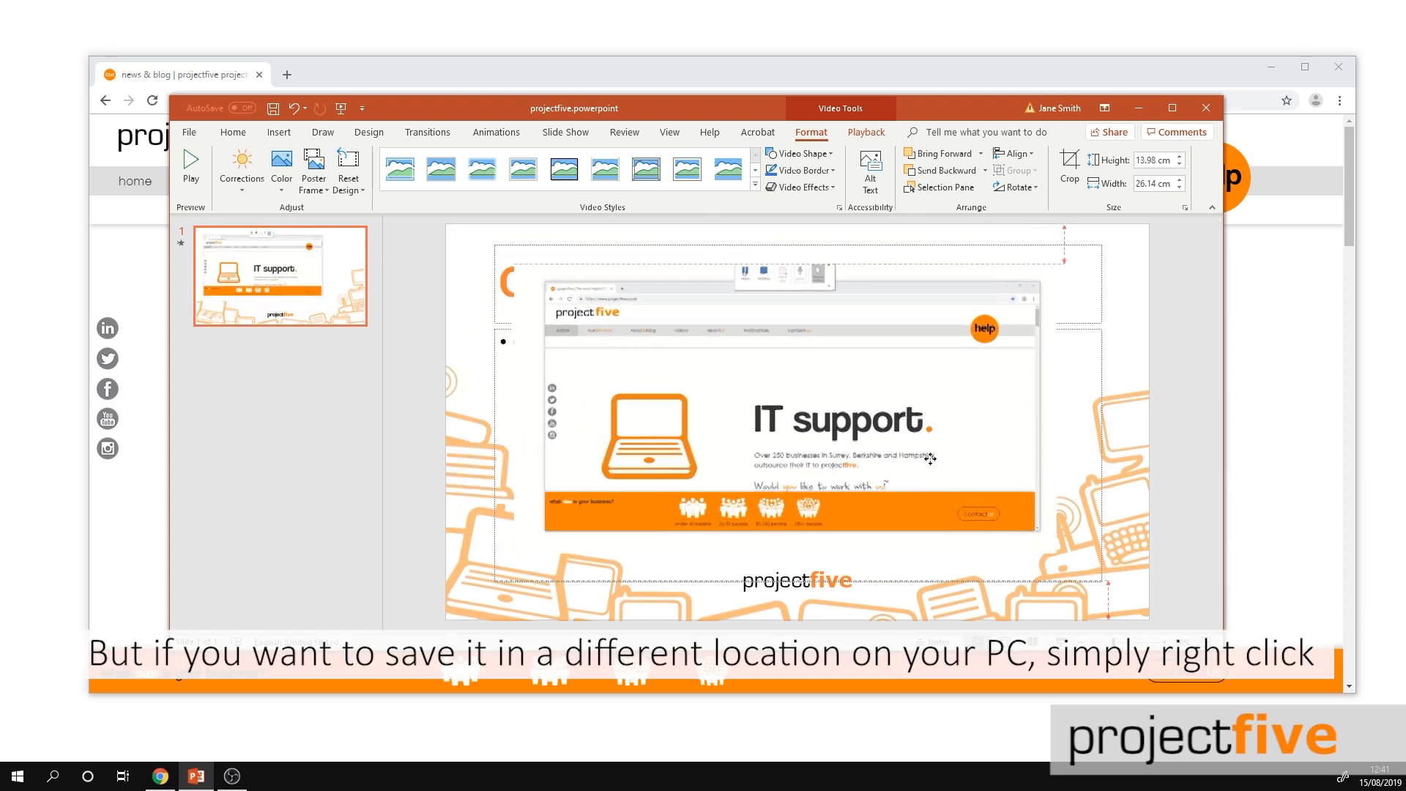
click(789, 421)
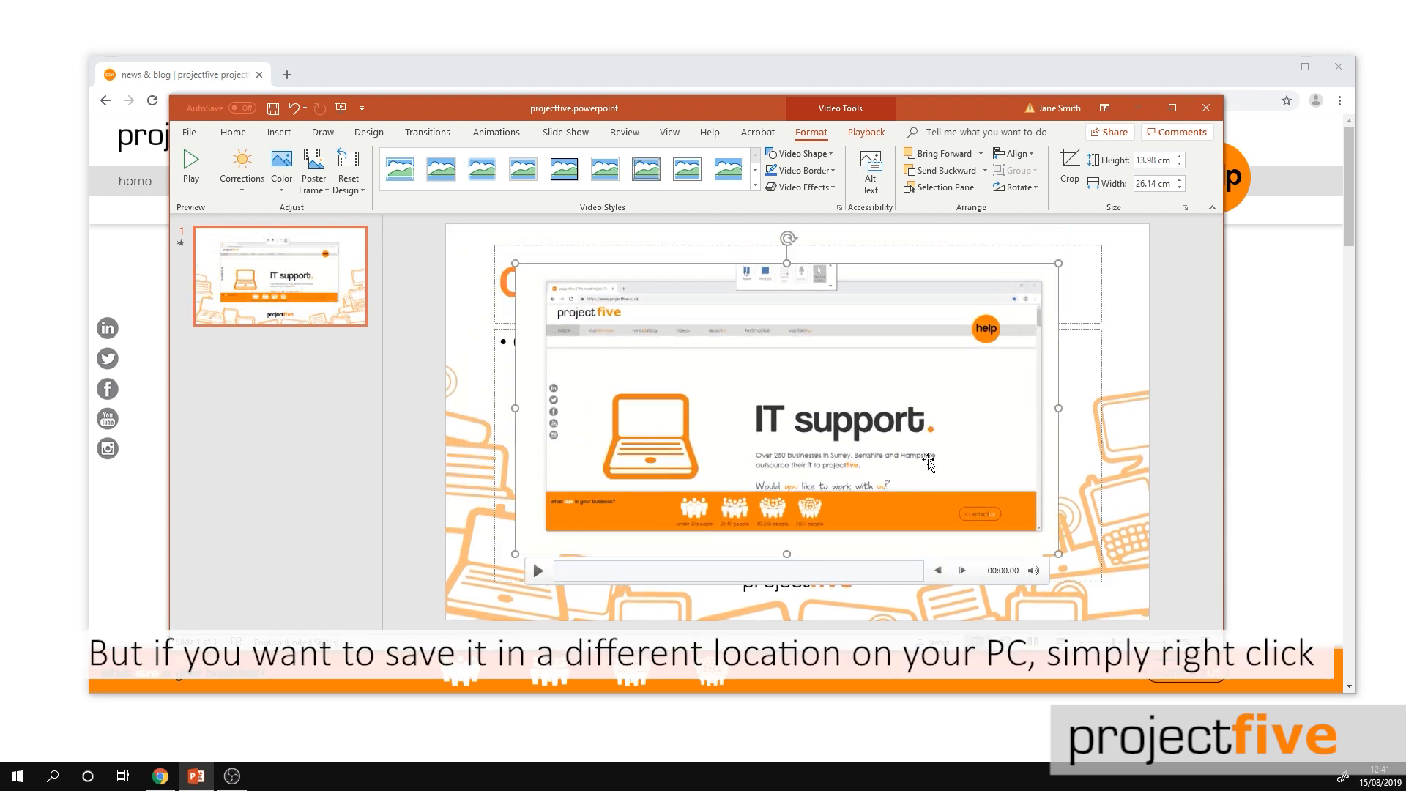
- Choose Save Media As on the video to export it as a separate file (default Media1)
right_click(883, 422)
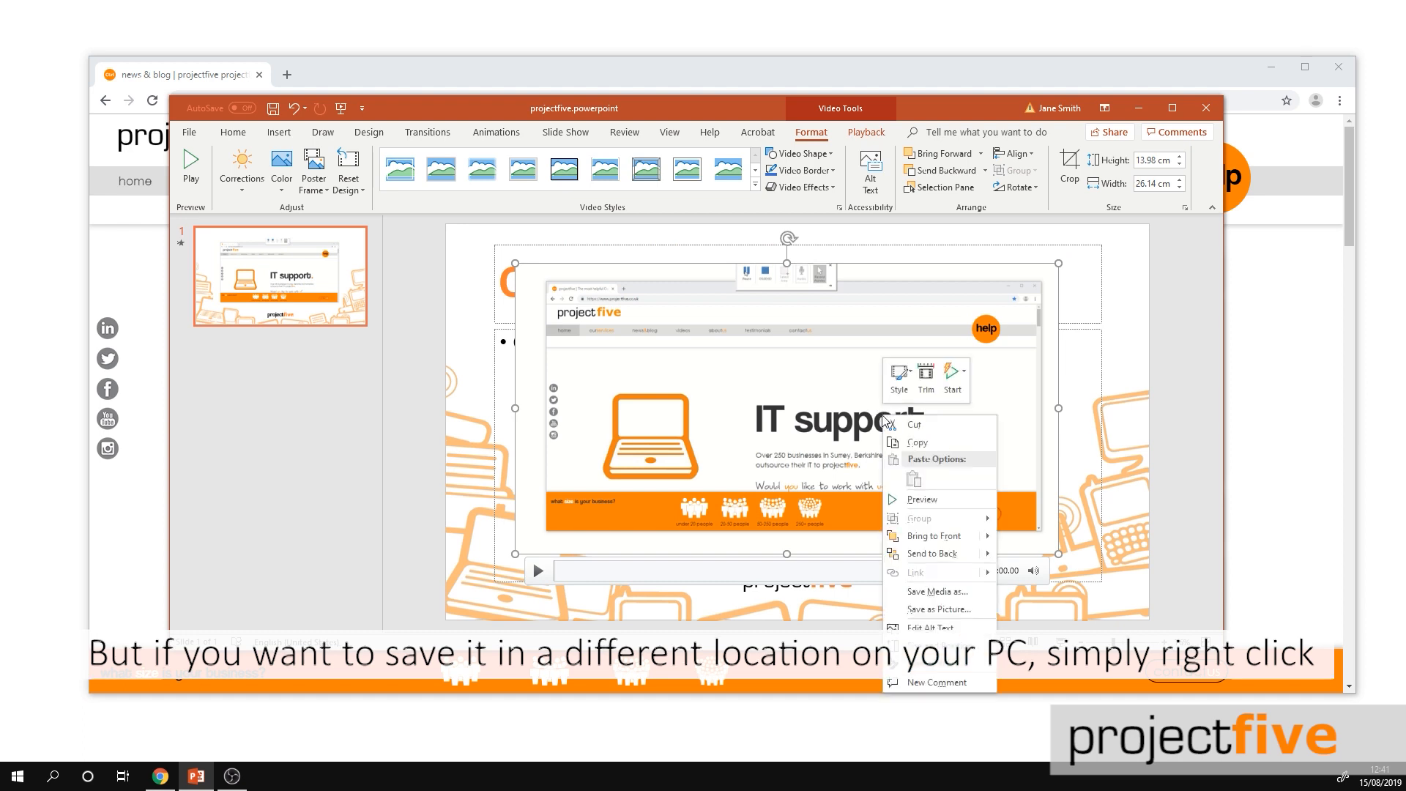
mouse_move(937, 590)
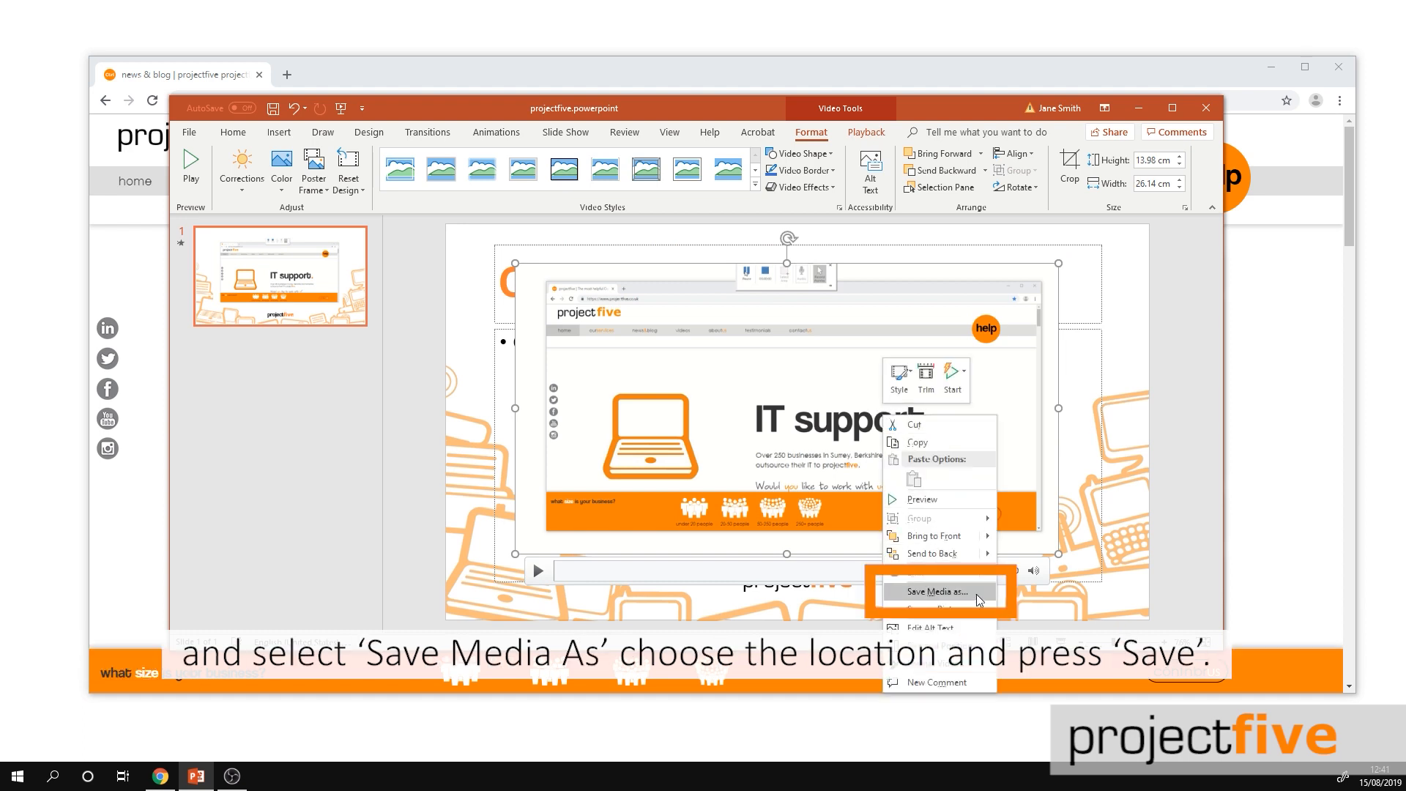
click(936, 590)
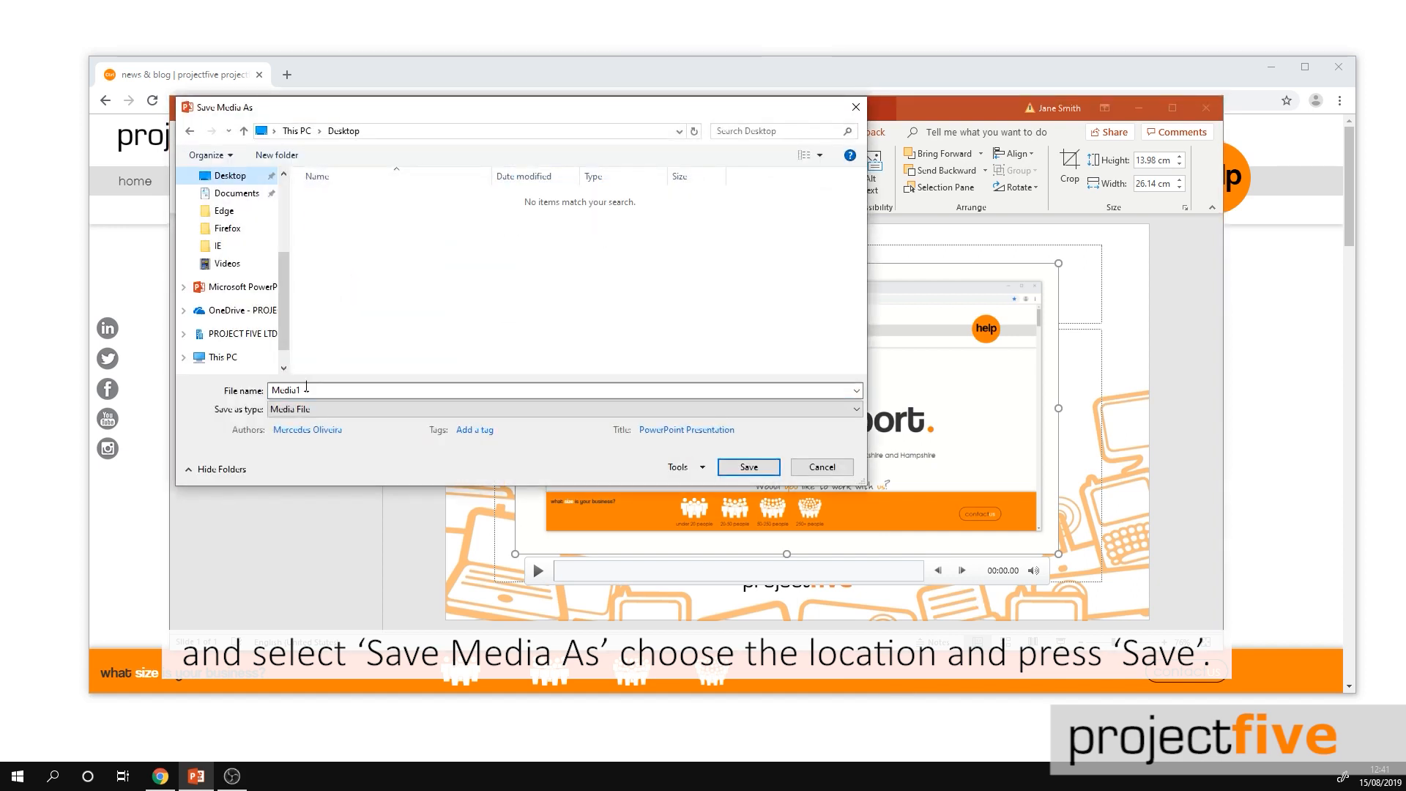